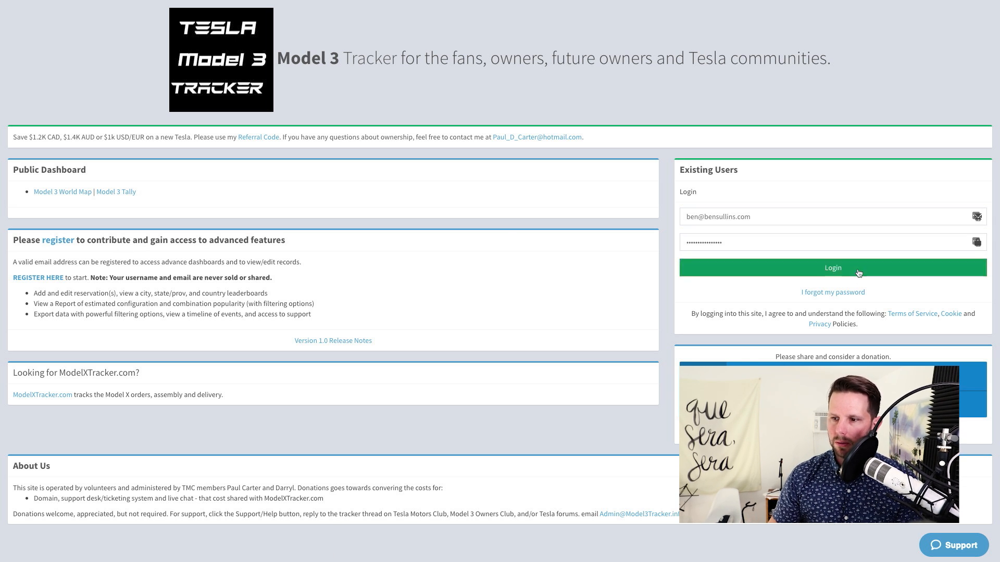
Step: Sign in to Model3Tracker and review the dashboard's reservation activity, stats and tally chart
{"action": "left_click", "coordinate": [832, 267]}
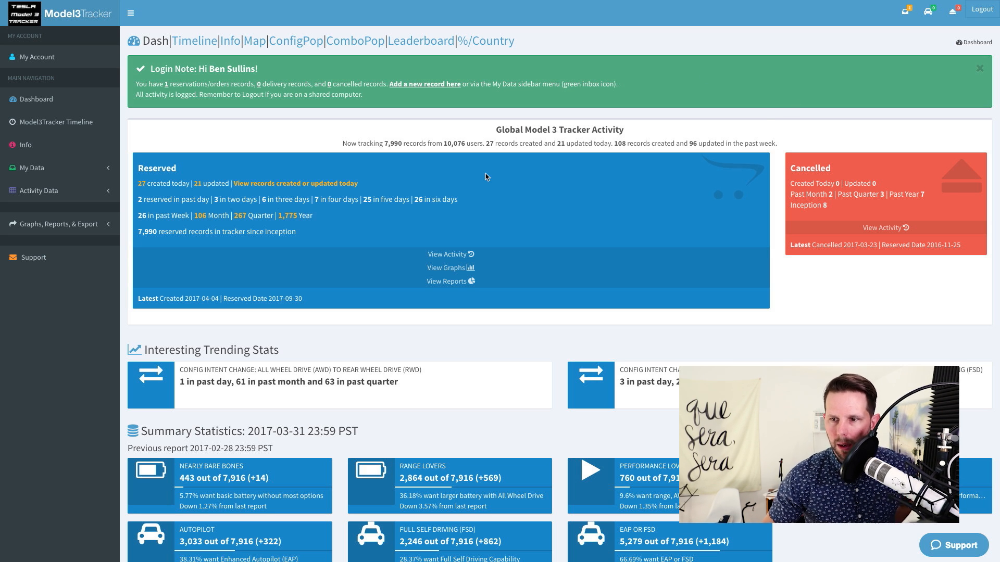
{"action": "mouse_move", "coordinate": [425, 160]}
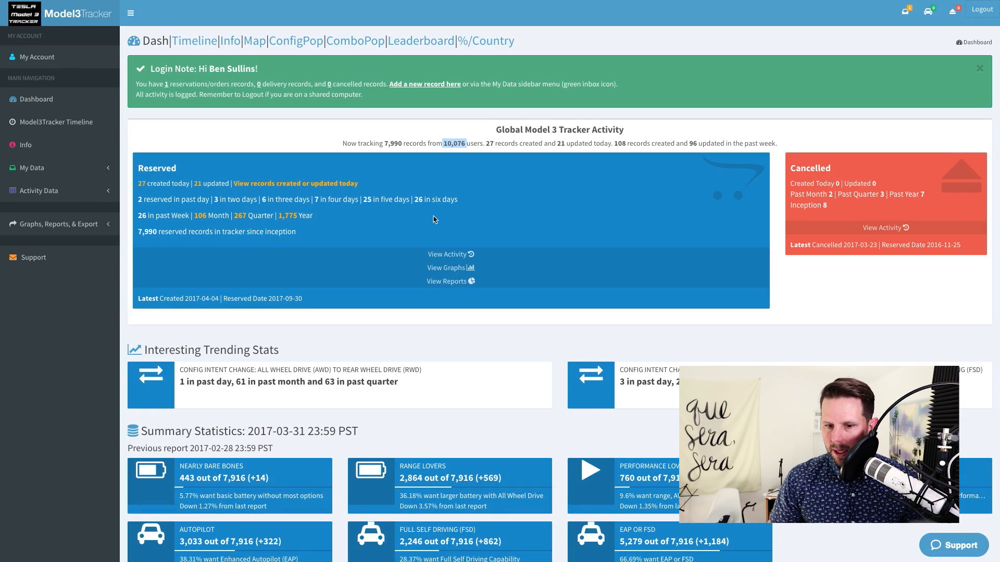
{"action": "scroll", "scroll_direction": "down", "scroll_amount": 3}
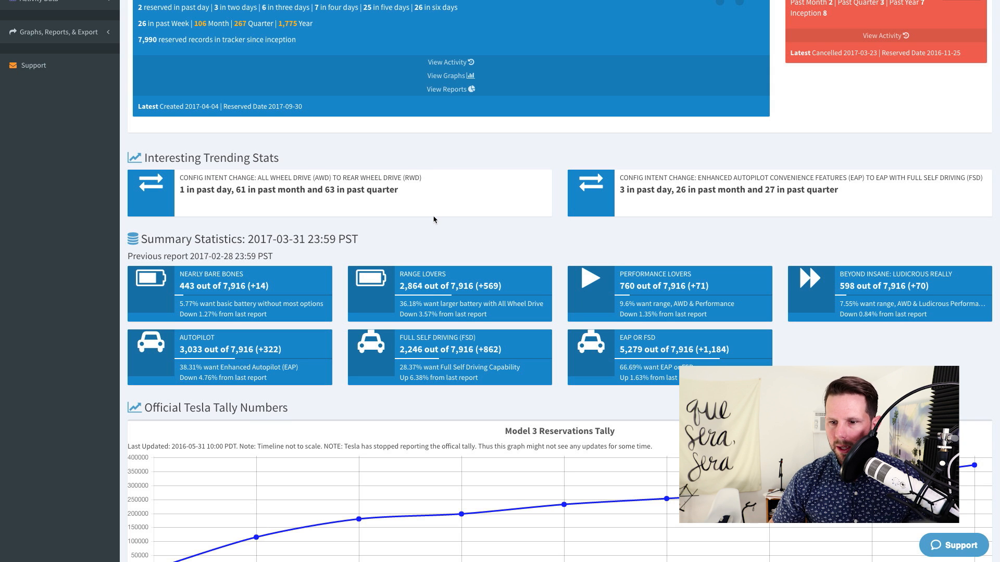
{"action": "scroll", "scroll_direction": "down", "scroll_amount": 3}
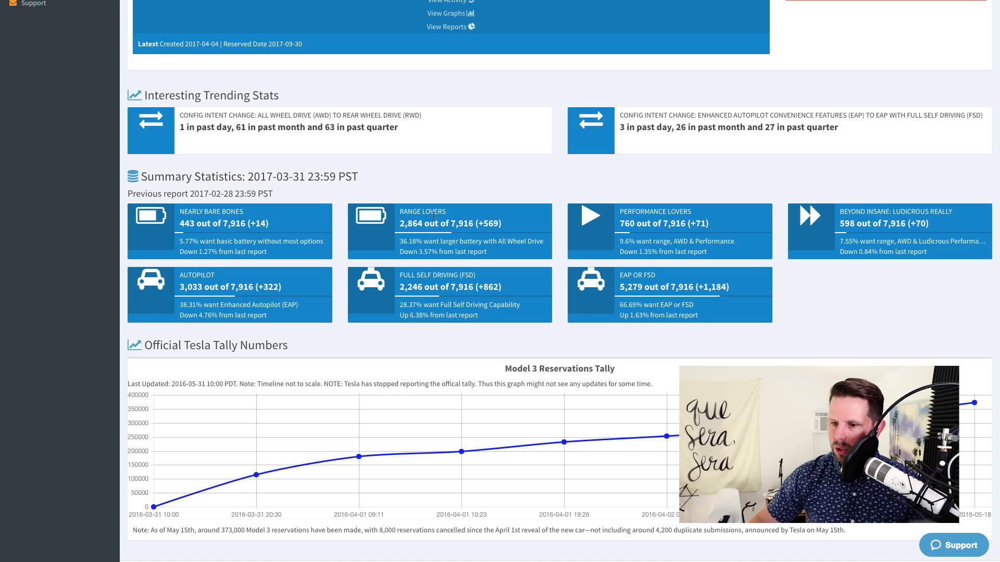
{"action": "scroll", "scroll_direction": "down", "scroll_amount": 3}
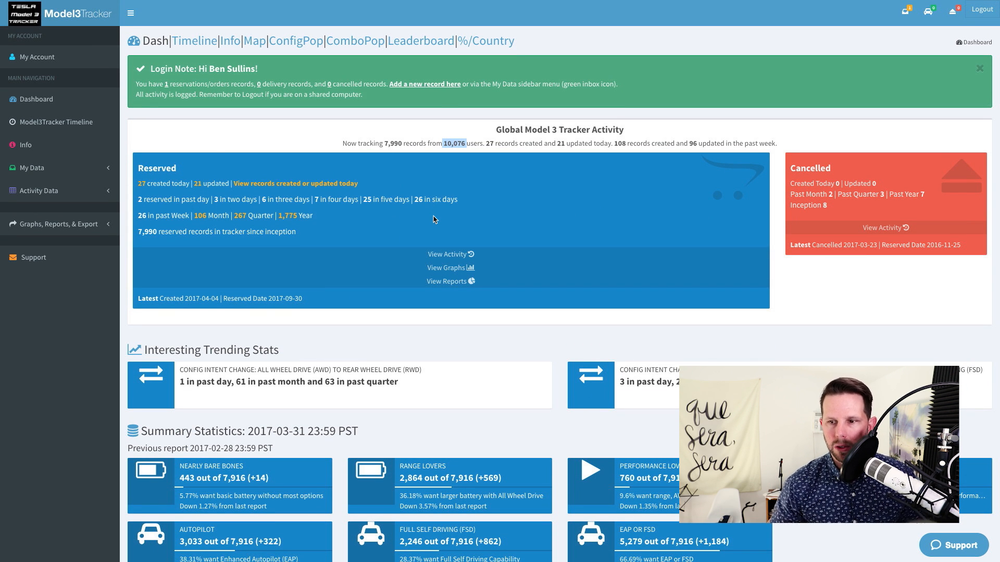
{"action": "mouse_move", "coordinate": [416, 86]}
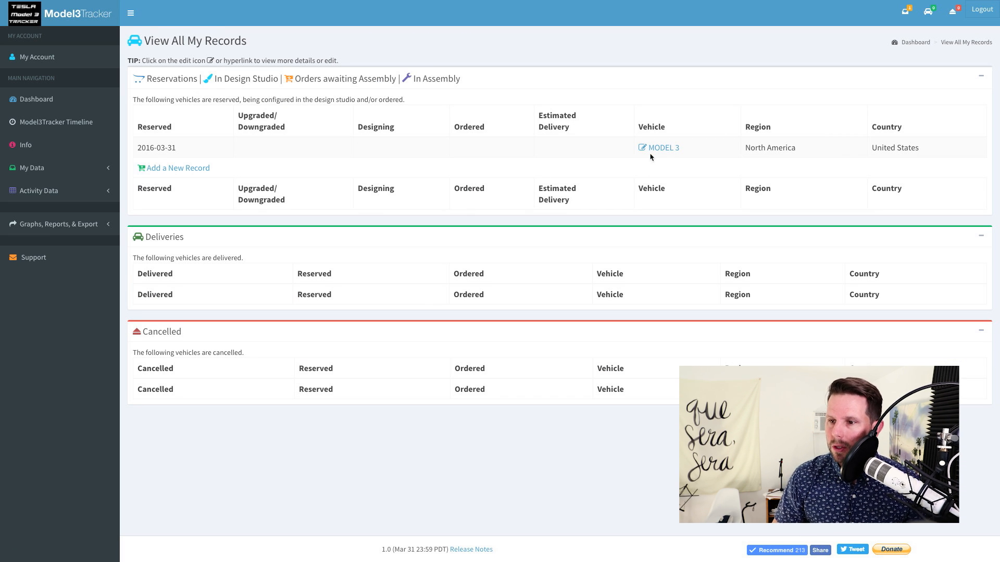
Step: Open the Model 3 reservation record and review its classification, date and configuration choices
{"action": "left_click", "coordinate": [664, 147]}
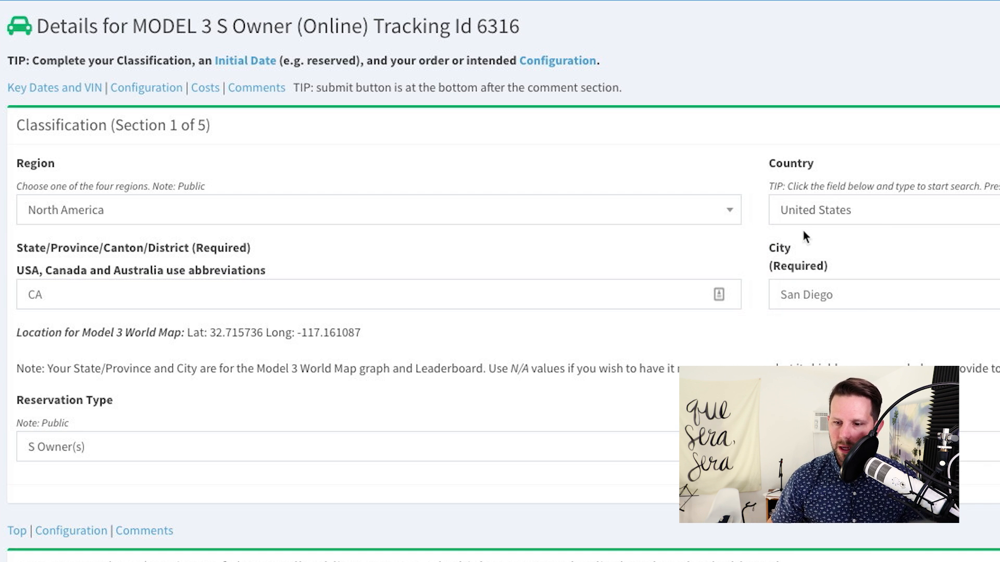
{"action": "scroll", "scroll_direction": "down", "scroll_amount": 3}
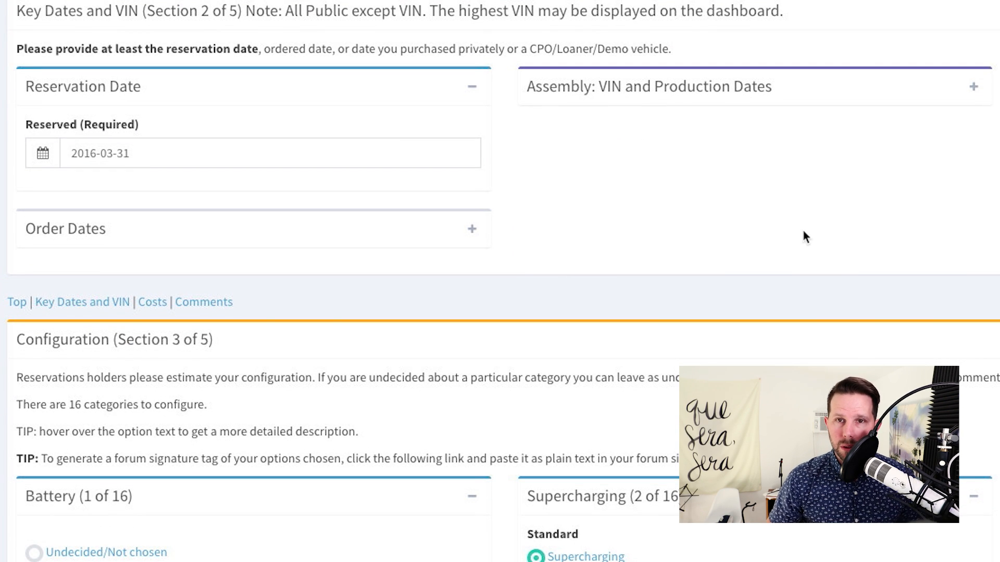
{"action": "scroll", "scroll_direction": "down", "scroll_amount": 3}
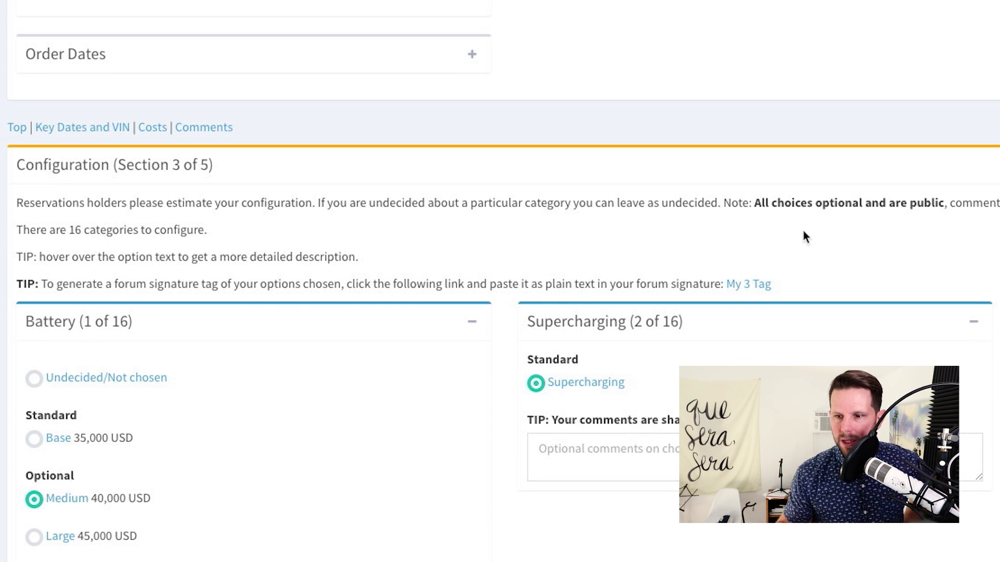
{"action": "scroll", "scroll_direction": "down", "scroll_amount": 3}
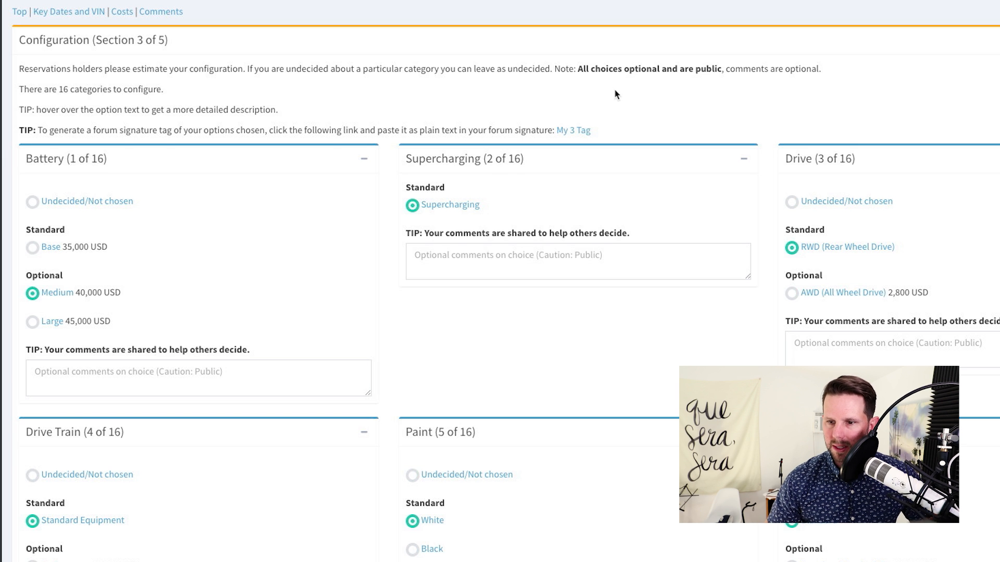
{"action": "scroll", "scroll_direction": "down", "scroll_amount": 3}
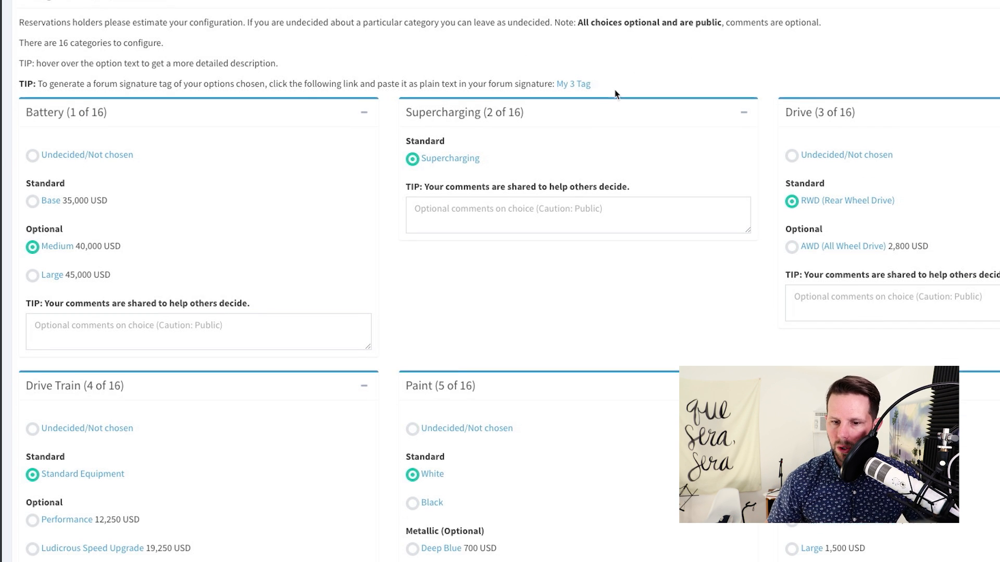
{"action": "scroll", "scroll_direction": "down", "scroll_amount": 3}
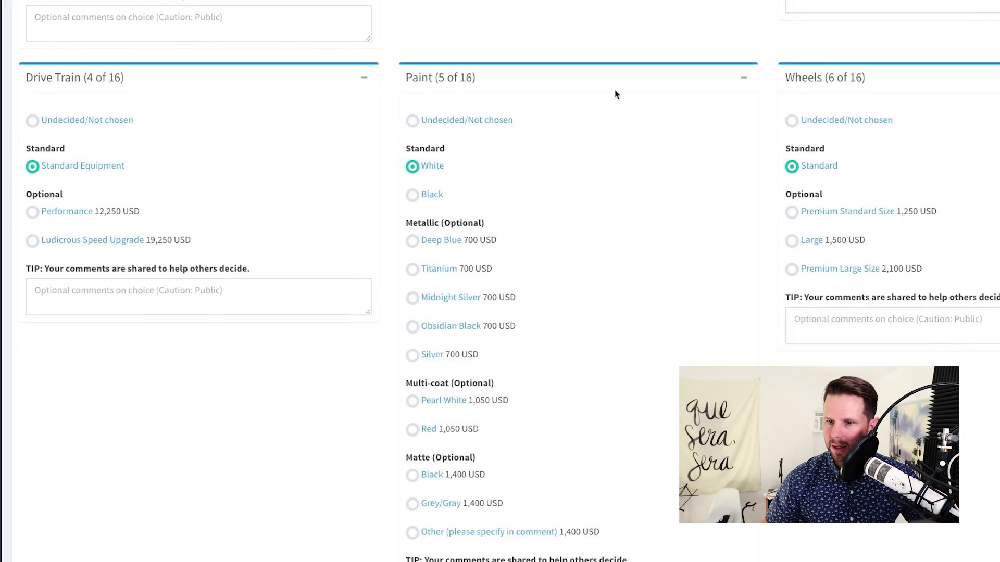
{"action": "scroll", "scroll_direction": "down", "scroll_amount": 3}
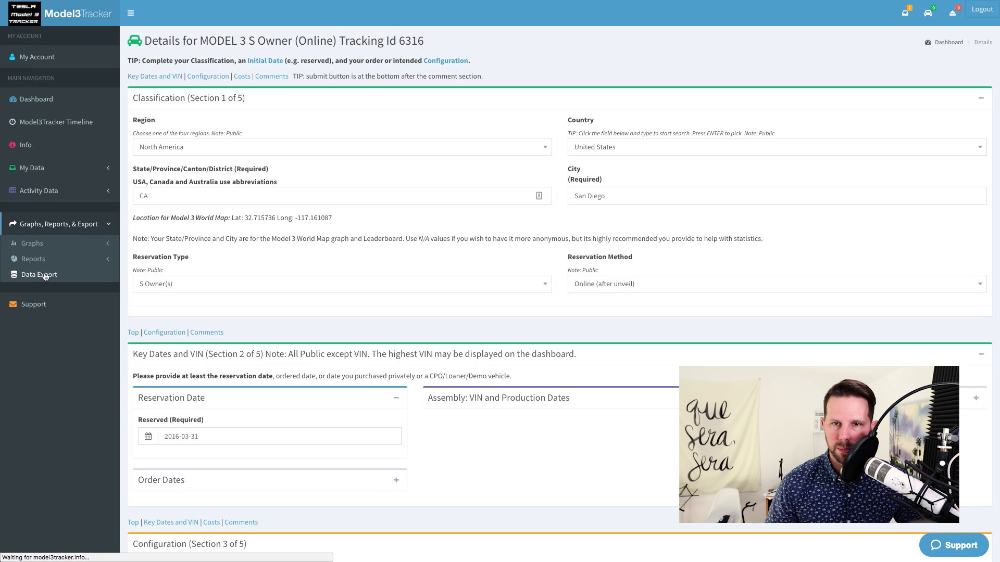
Step: Open the Data Export page under Graphs, Reports & Export
{"action": "left_click", "coordinate": [38, 274]}
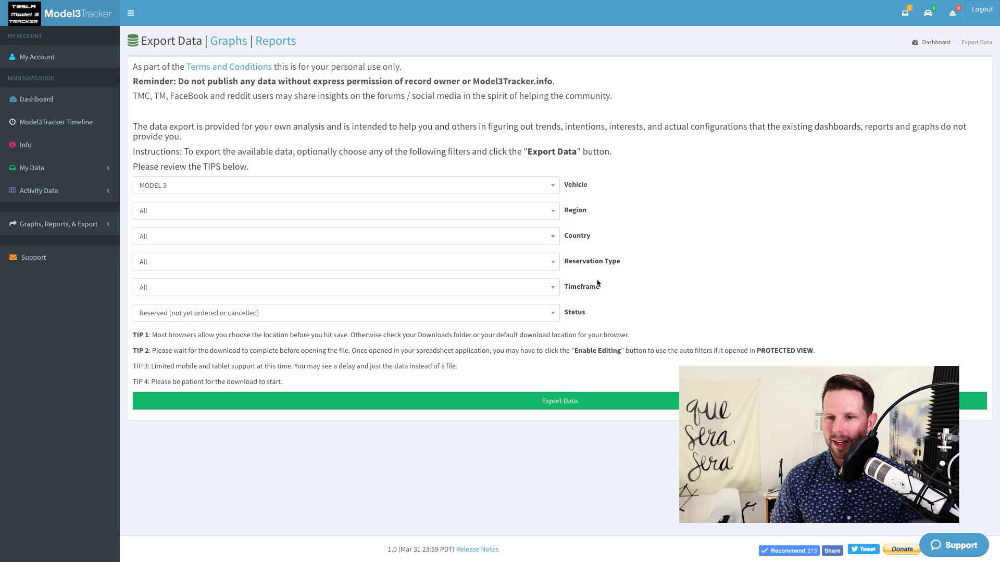
{"action": "mouse_move", "coordinate": [671, 274]}
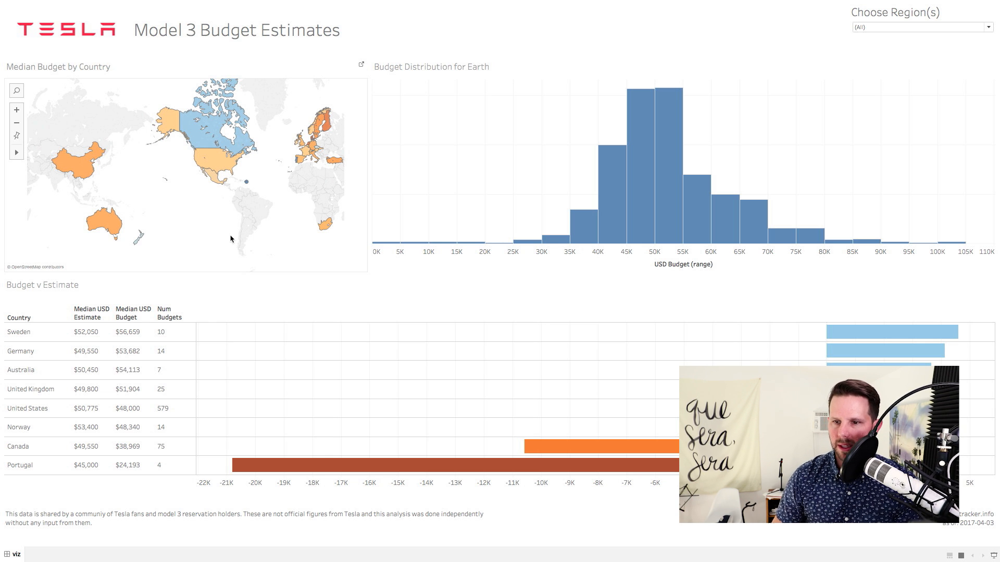
{"action": "mouse_move", "coordinate": [400, 203]}
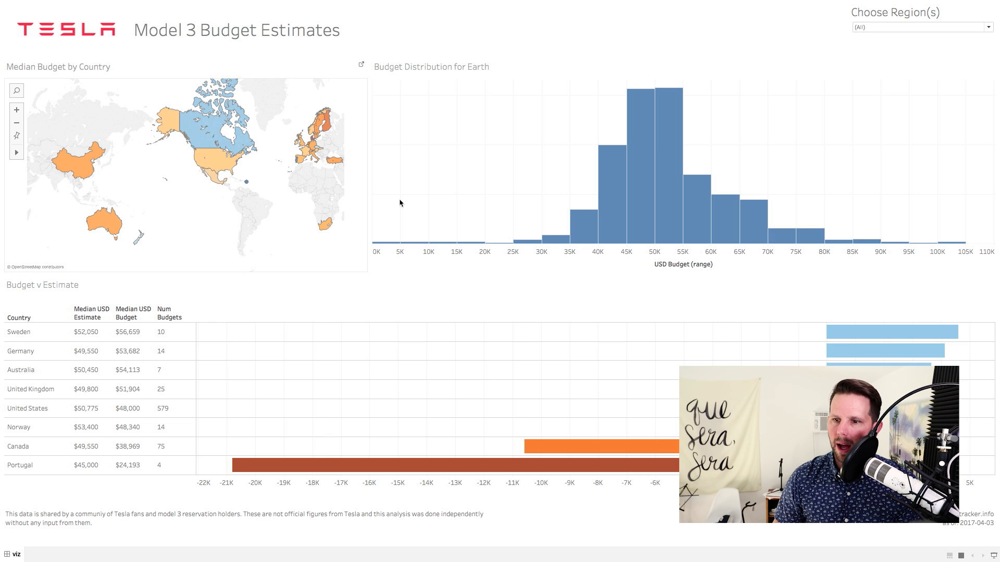
{"action": "mouse_move", "coordinate": [479, 174]}
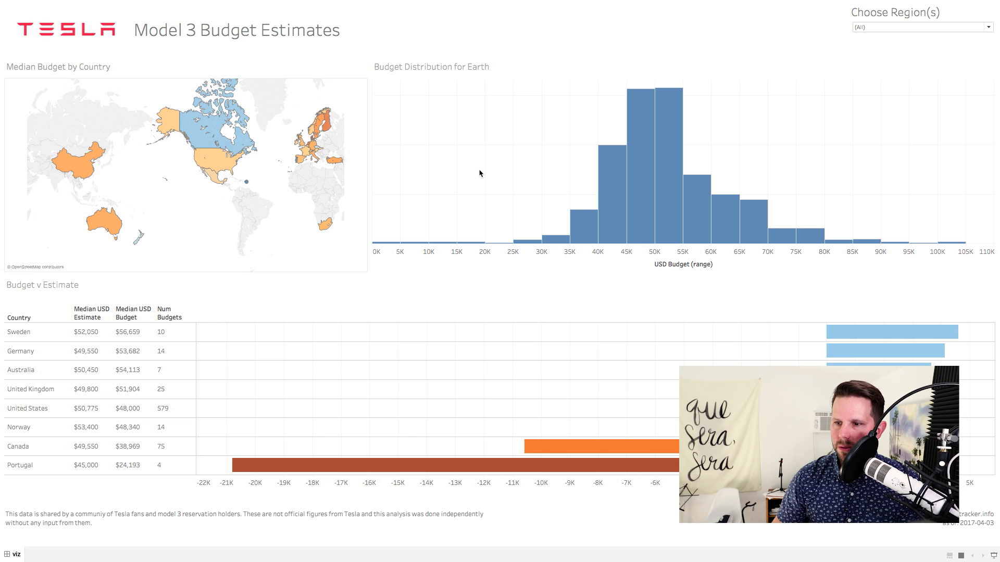
{"action": "mouse_move", "coordinate": [542, 183]}
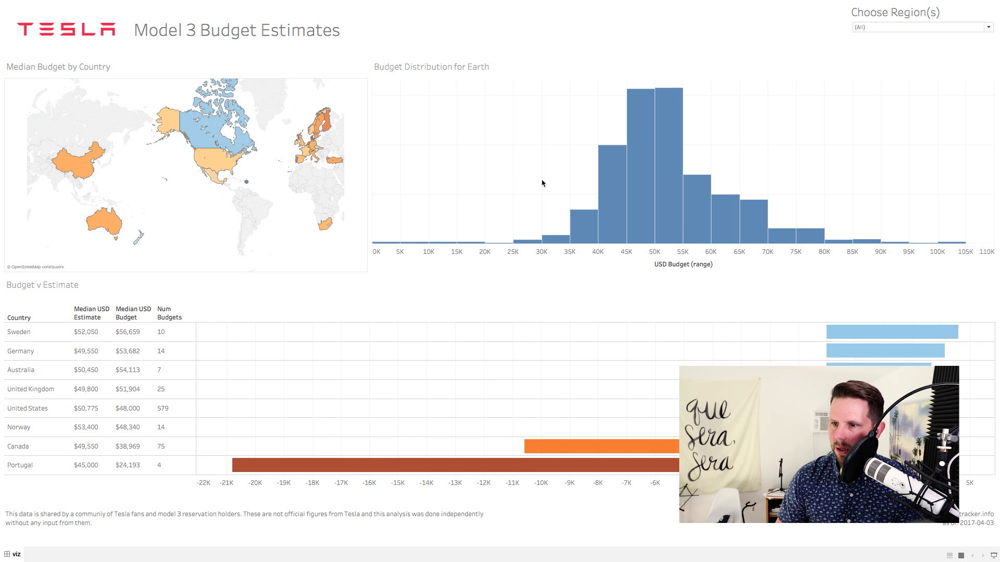
{"action": "mouse_move", "coordinate": [611, 193]}
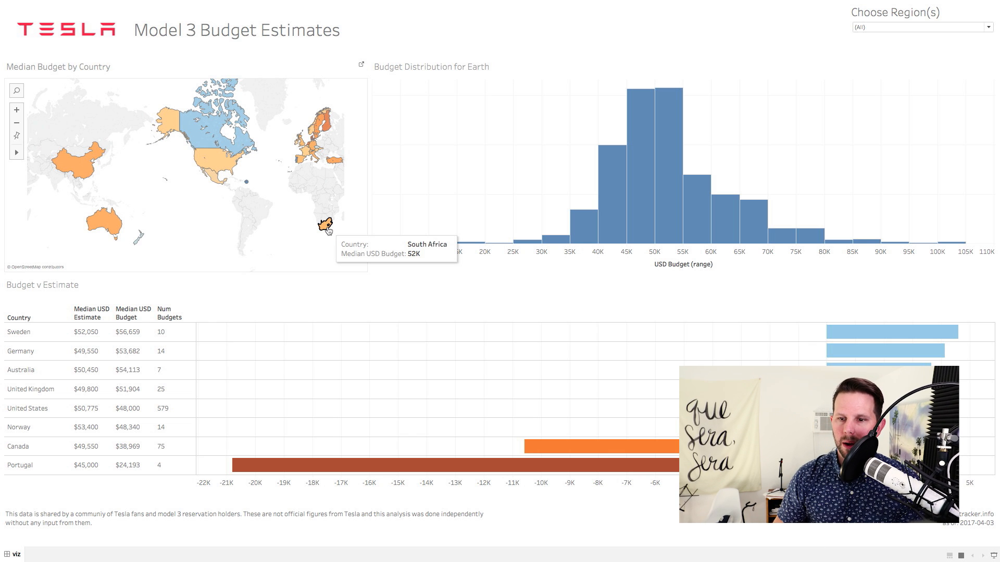
{"action": "mouse_move", "coordinate": [235, 251]}
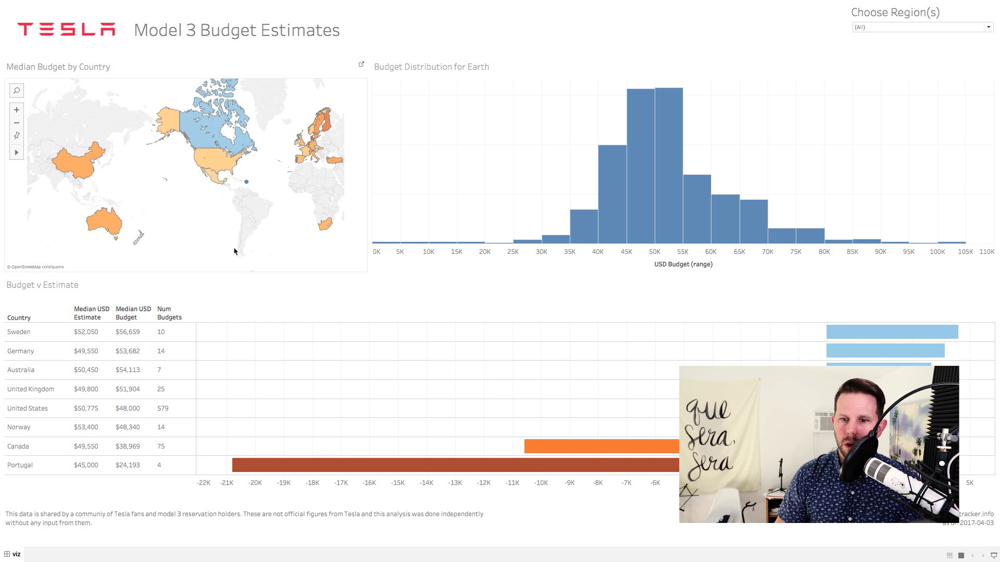
{"action": "mouse_move", "coordinate": [198, 130]}
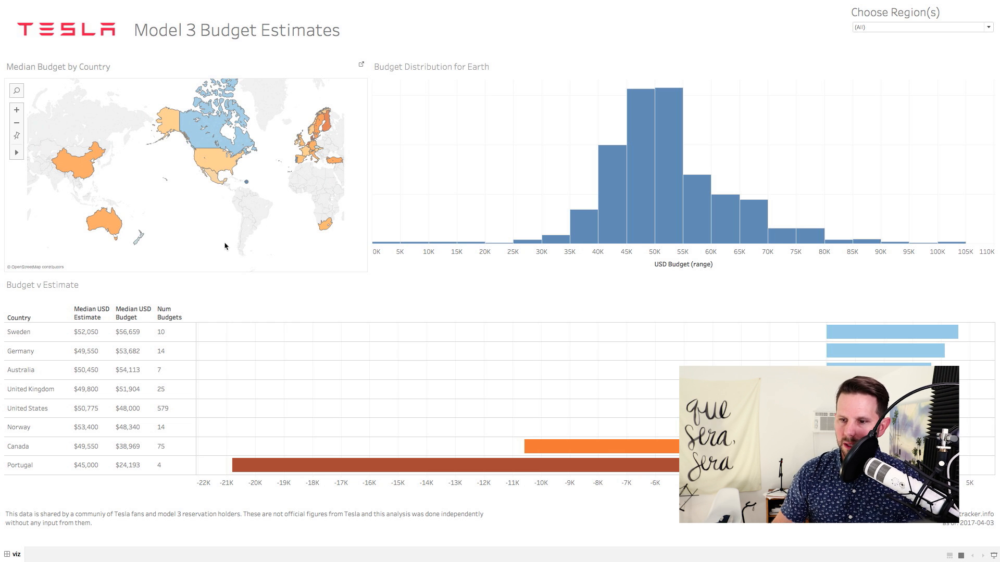
{"action": "mouse_move", "coordinate": [266, 236]}
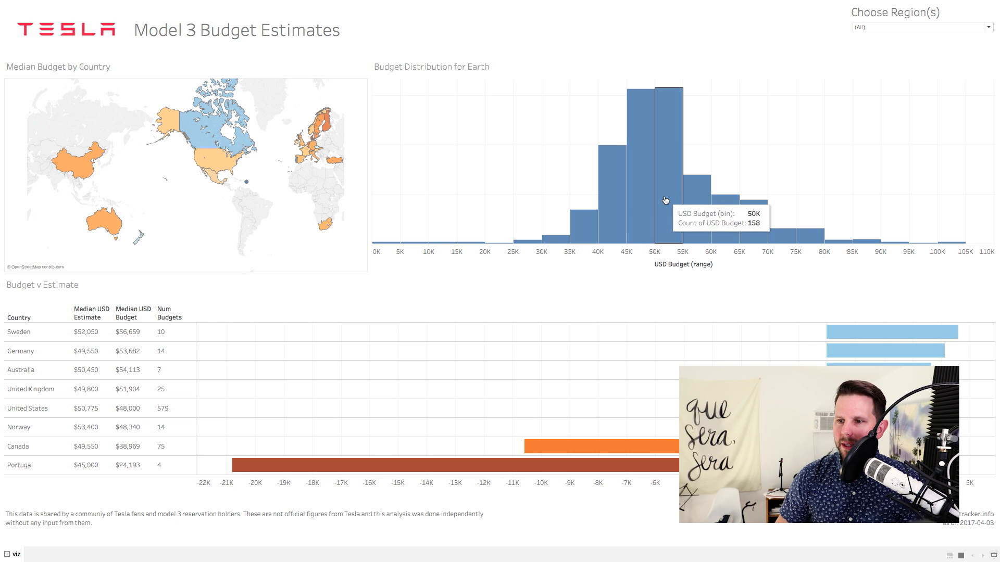
{"action": "mouse_move", "coordinate": [641, 201]}
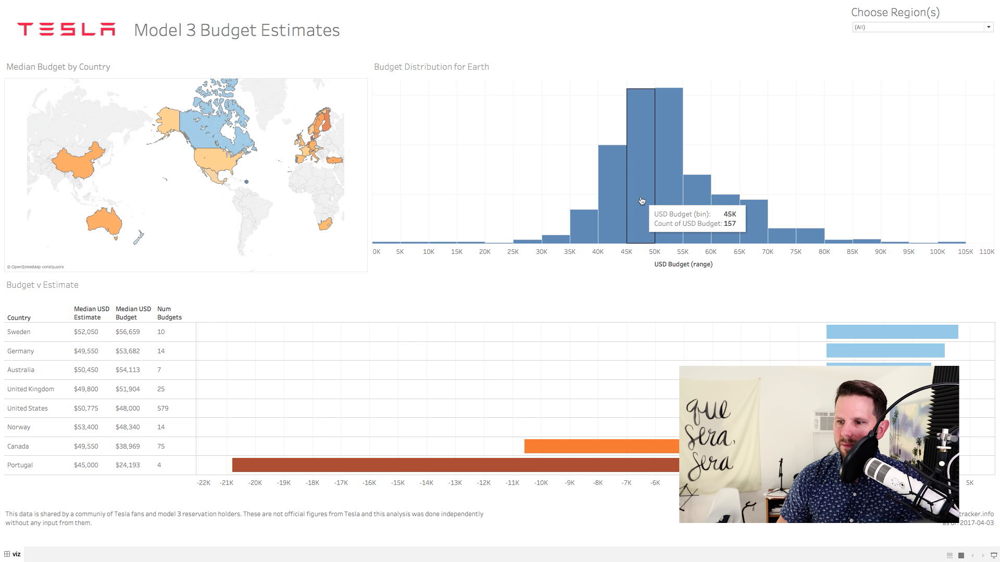
{"action": "mouse_move", "coordinate": [672, 199]}
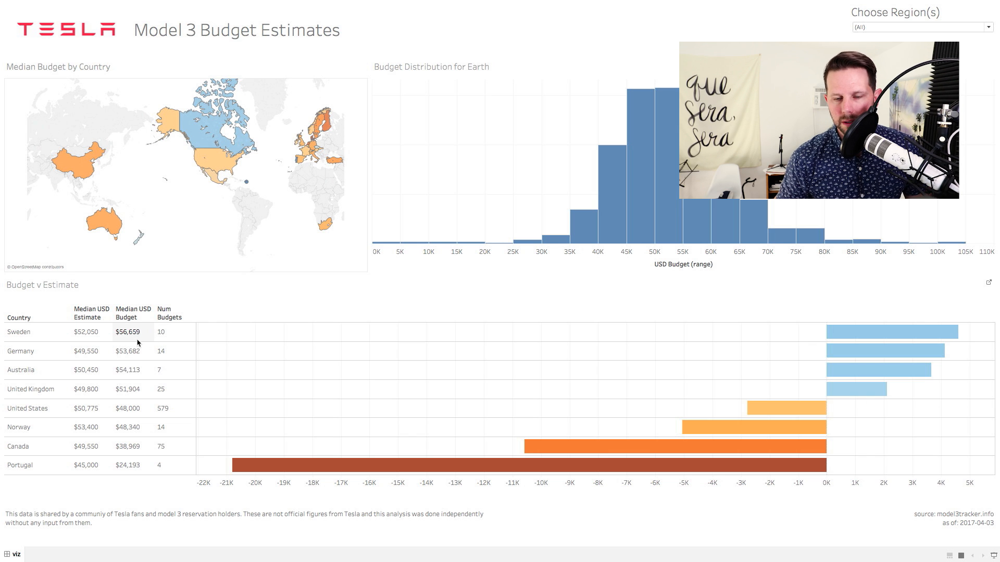
{"action": "mouse_move", "coordinate": [86, 351]}
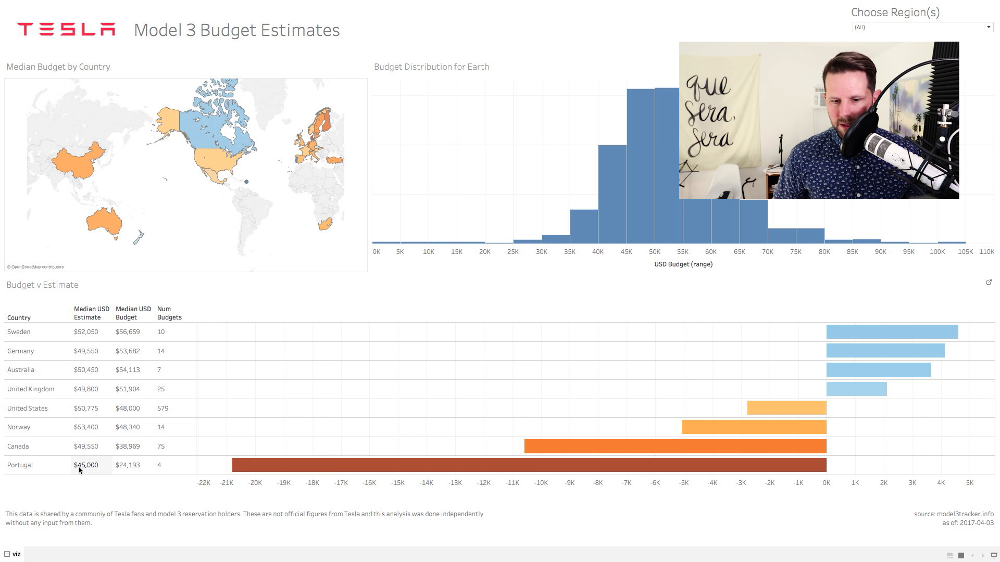
{"action": "mouse_move", "coordinate": [100, 472]}
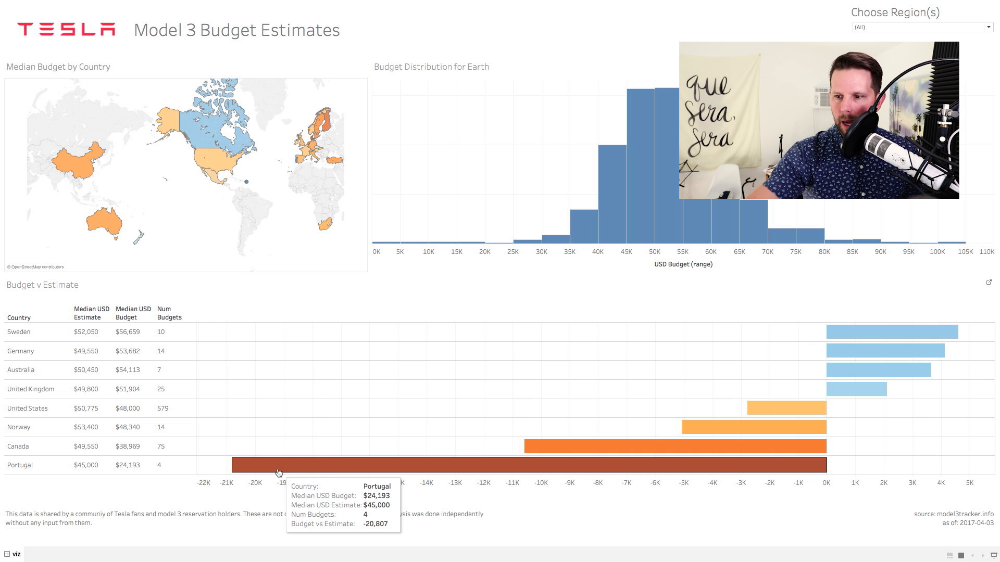
{"action": "mouse_move", "coordinate": [444, 284]}
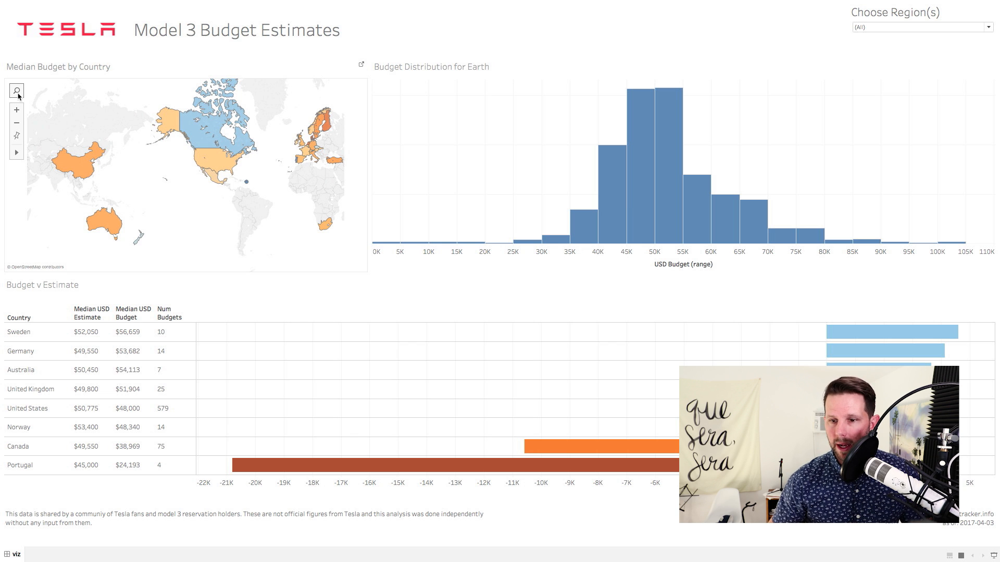
{"action": "left_click", "coordinate": [18, 90]}
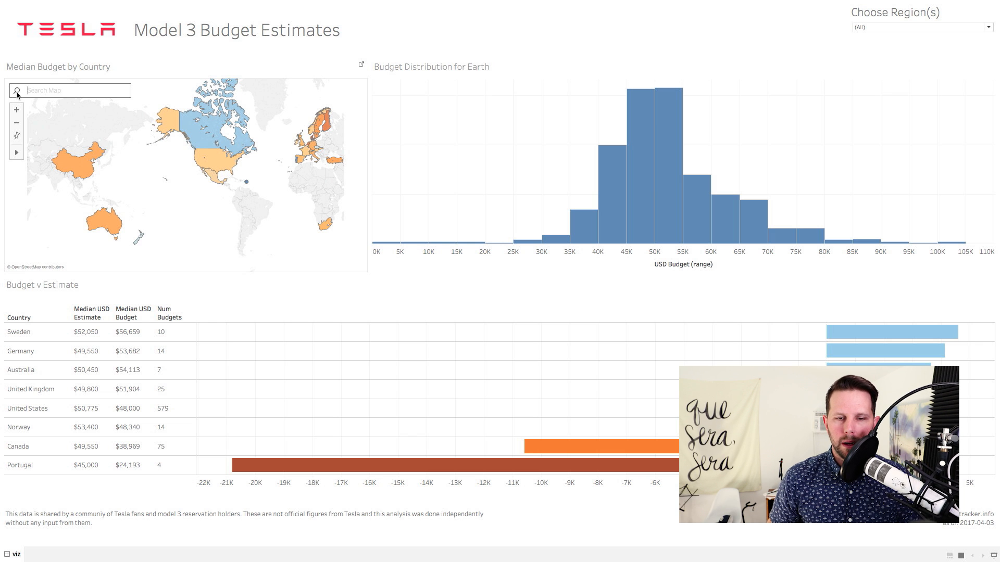
{"action": "type", "text": "er"}
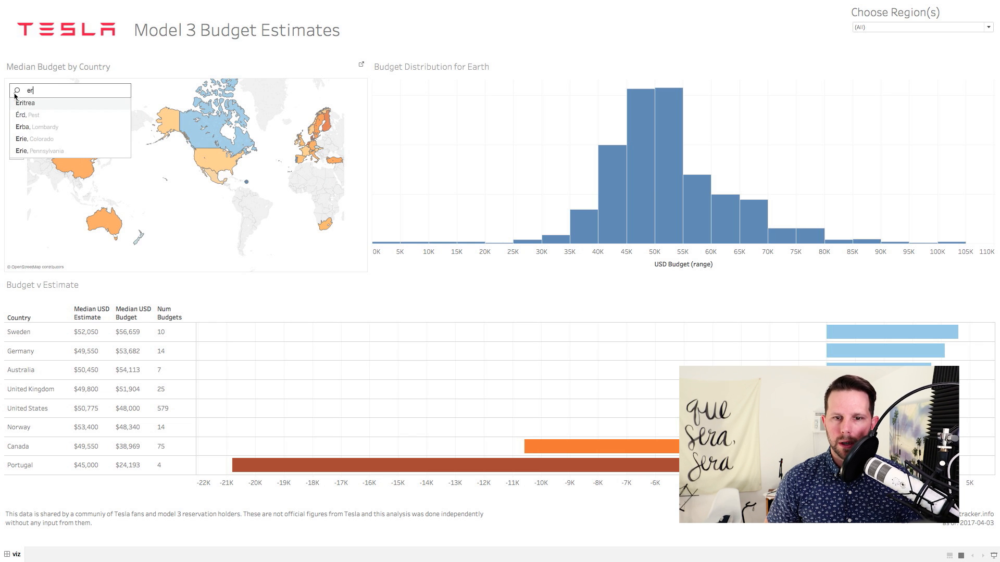
{"action": "type", "text": "uro"}
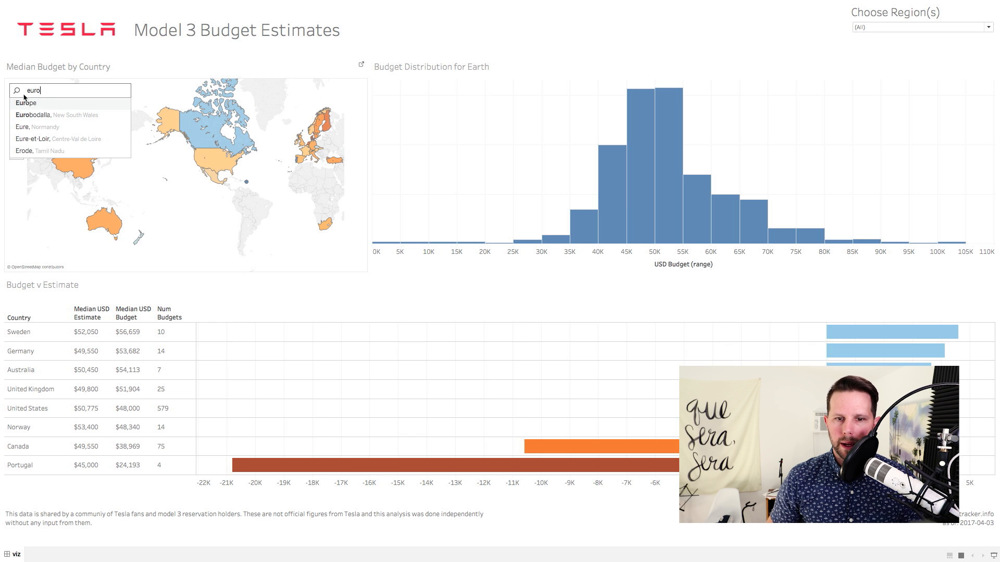
{"action": "left_click", "coordinate": [26, 104]}
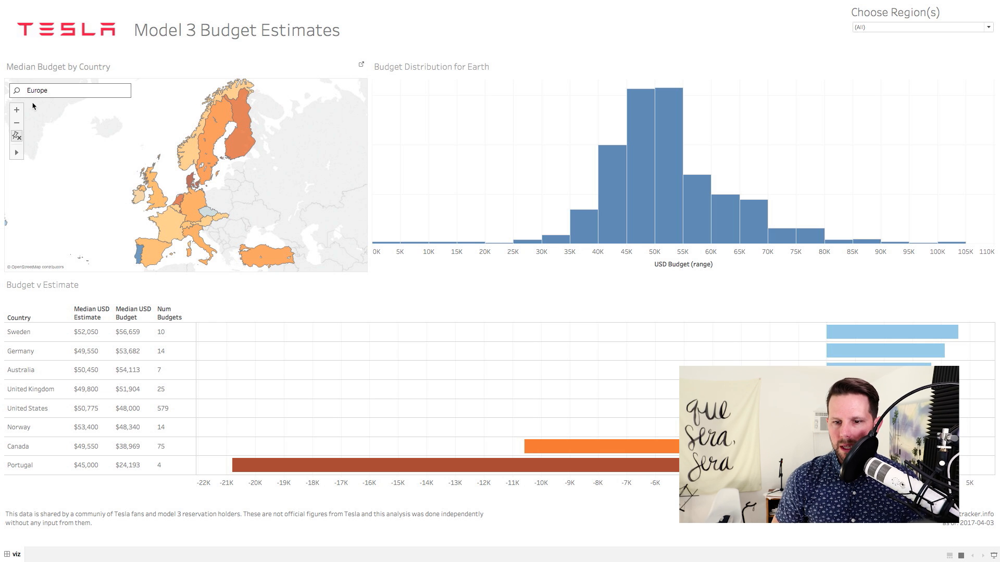
{"action": "mouse_move", "coordinate": [115, 118]}
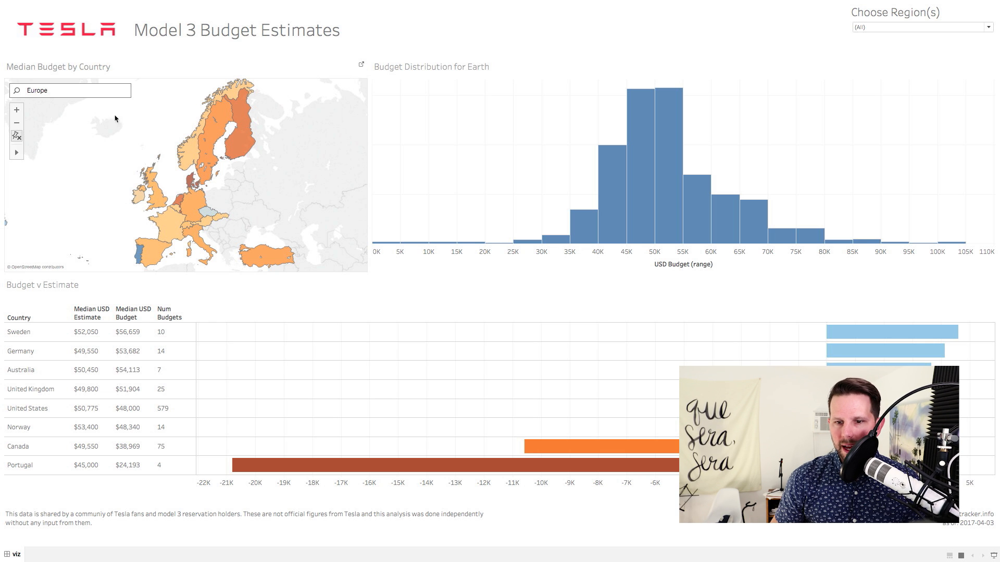
{"action": "mouse_move", "coordinate": [194, 150]}
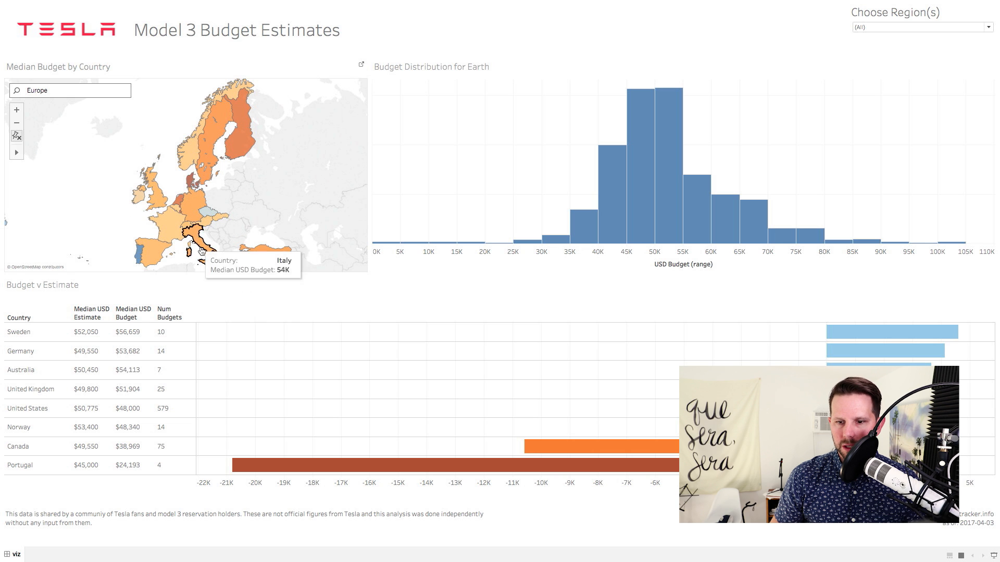
{"action": "mouse_move", "coordinate": [177, 186]}
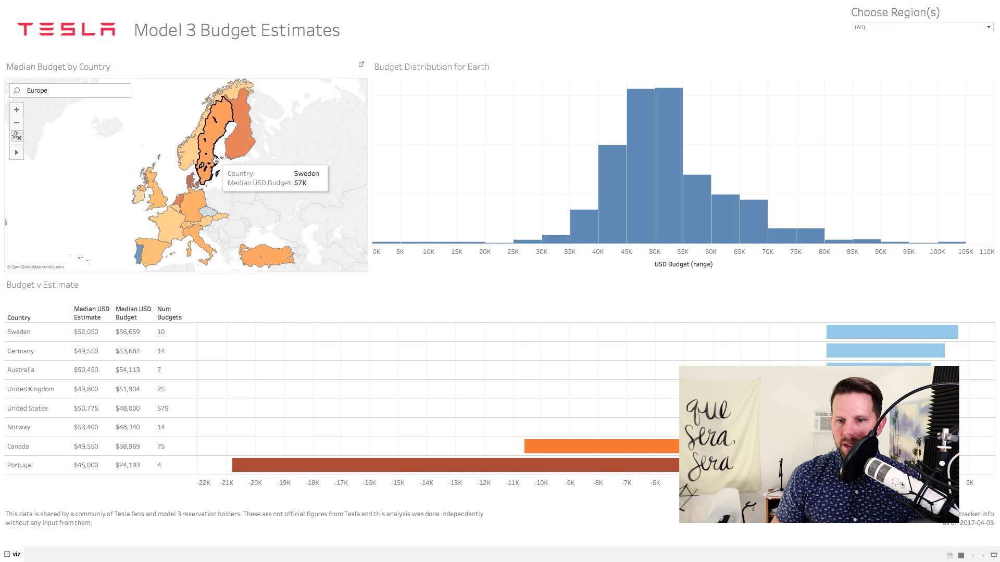
{"action": "mouse_move", "coordinate": [197, 167]}
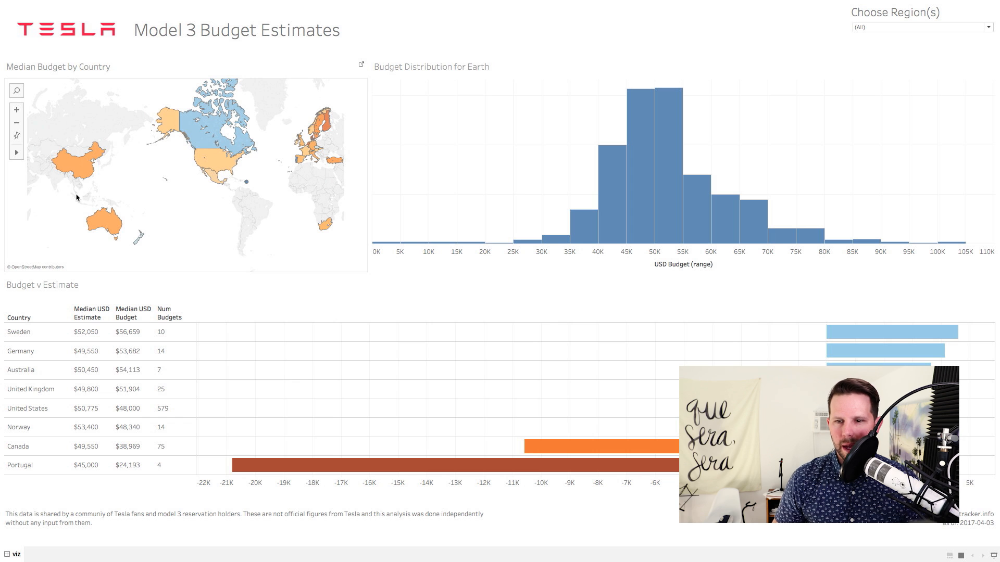
{"action": "mouse_move", "coordinate": [136, 240]}
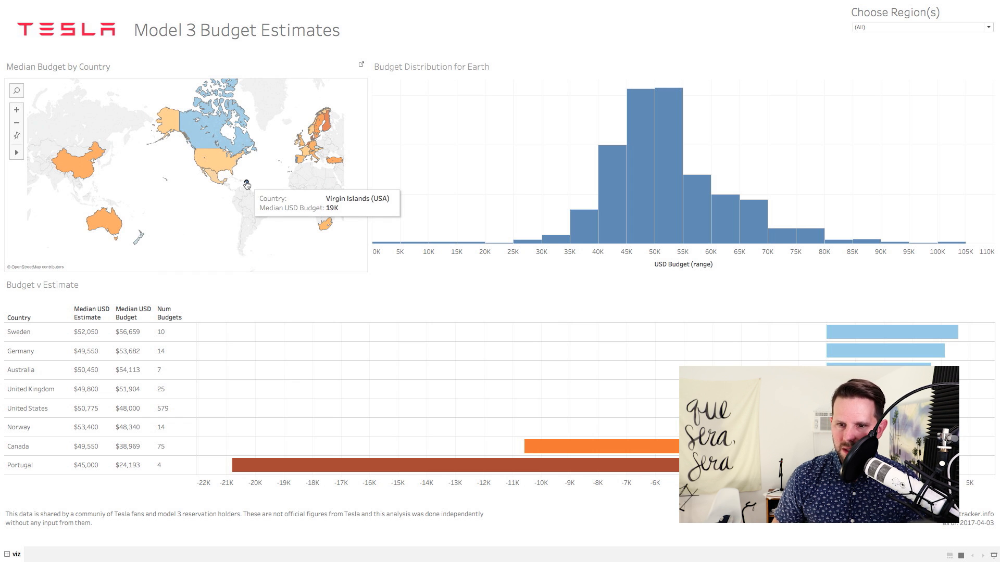
Step: Filter the whole dashboard to United States by selecting it on the map
{"action": "left_click", "coordinate": [246, 182]}
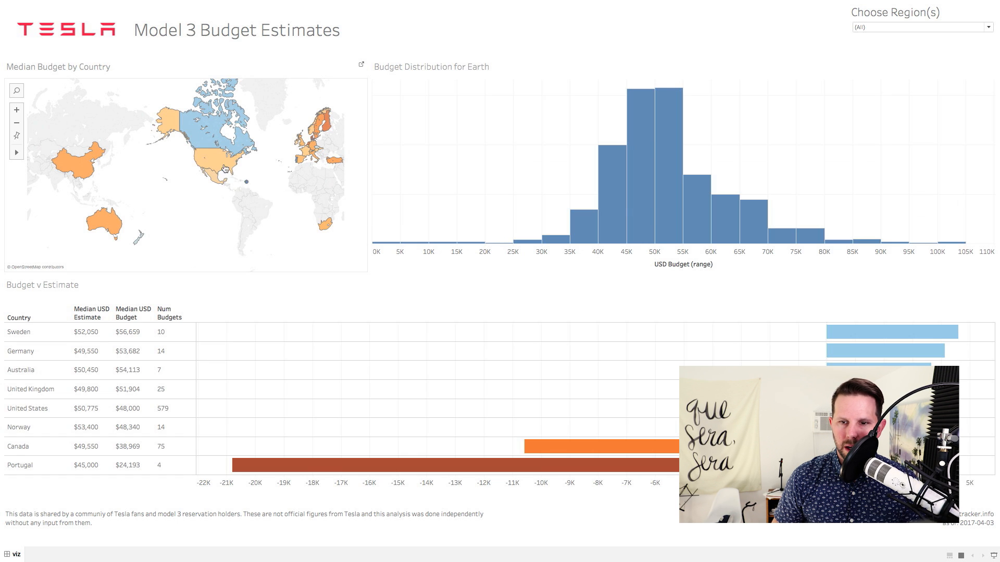
{"action": "left_click", "coordinate": [220, 161]}
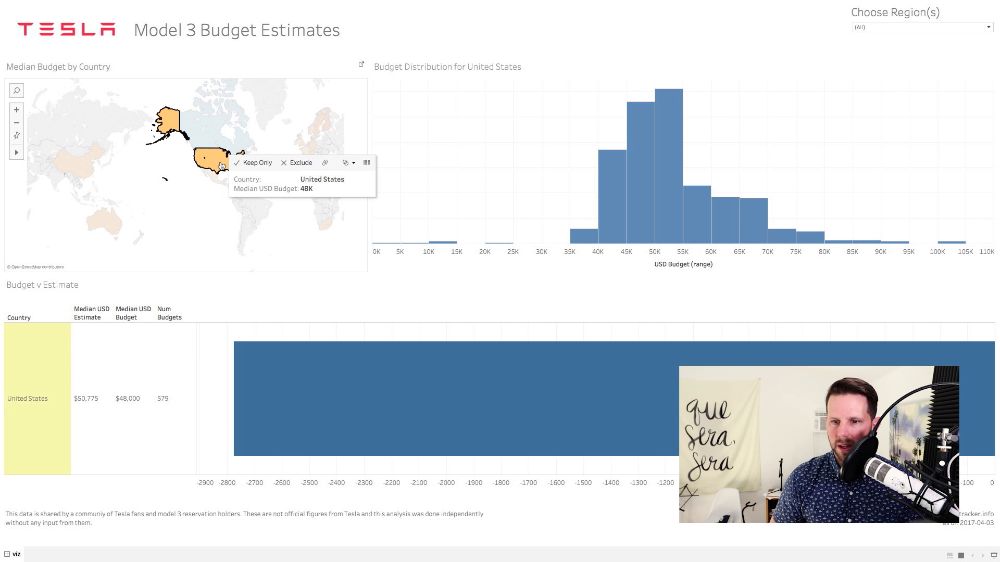
{"action": "mouse_move", "coordinate": [242, 382]}
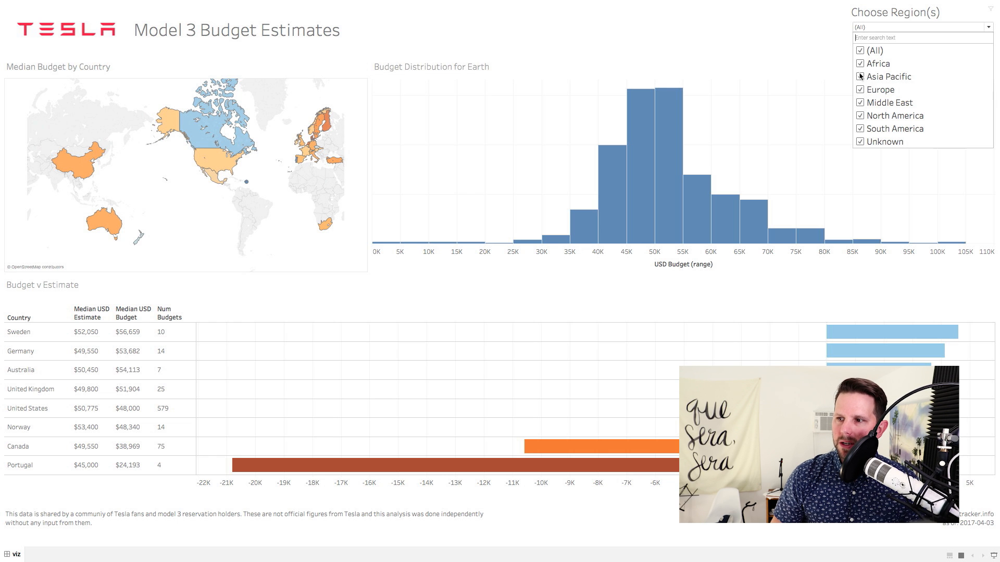
Step: Limit the region filter to North America, then focus every view on United States from the table
{"action": "left_click", "coordinate": [860, 50]}
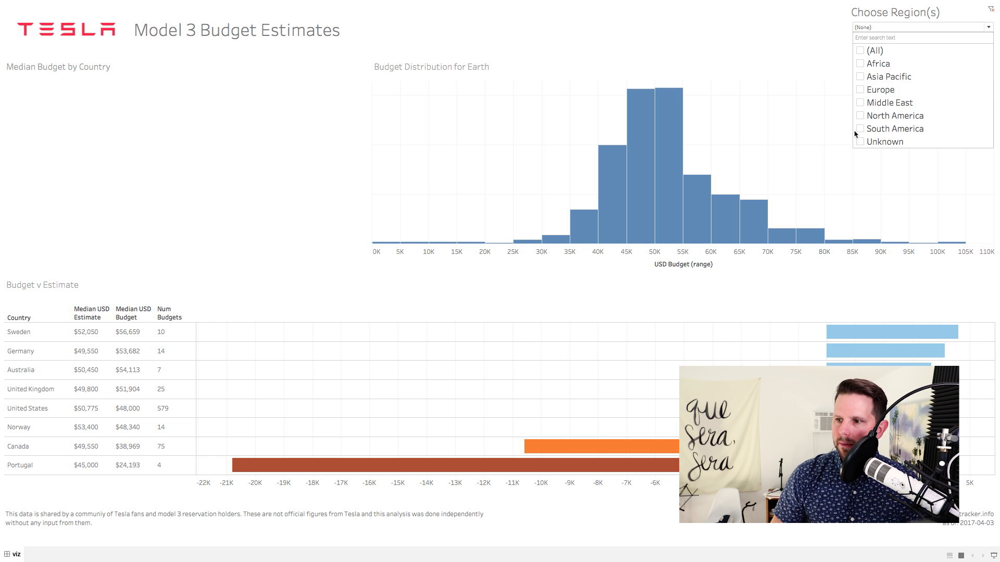
{"action": "left_click", "coordinate": [860, 116]}
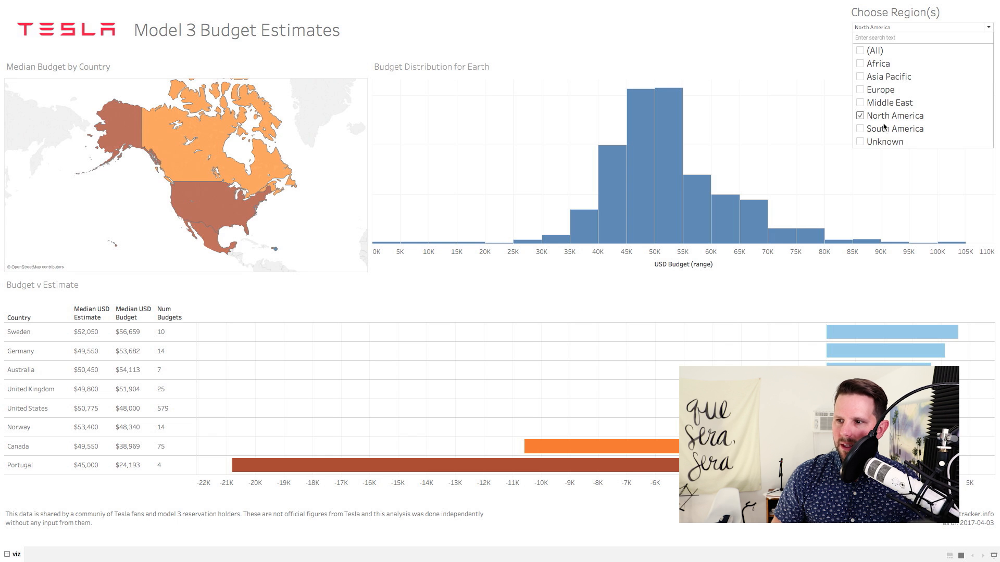
{"action": "mouse_move", "coordinate": [226, 181]}
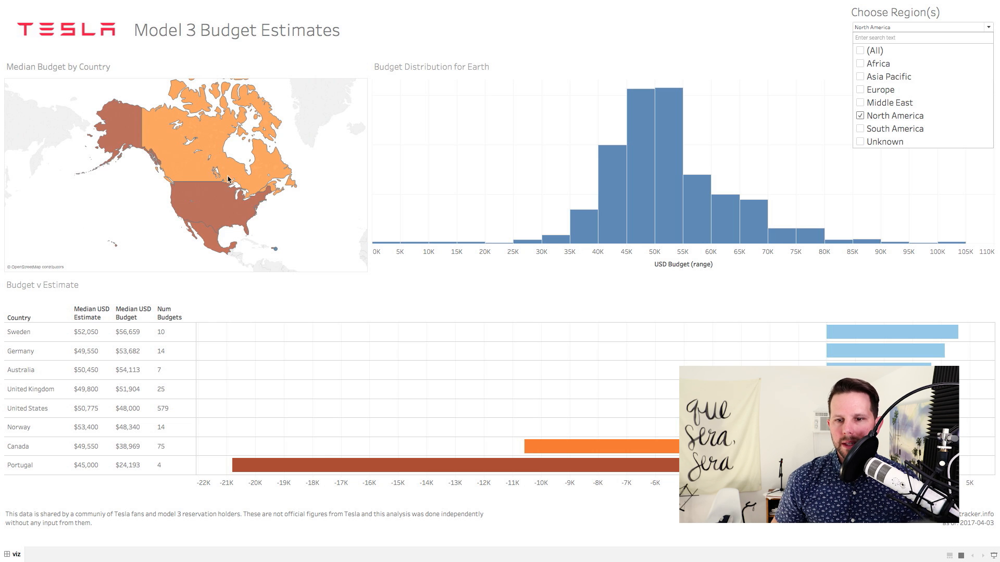
{"action": "mouse_move", "coordinate": [659, 154]}
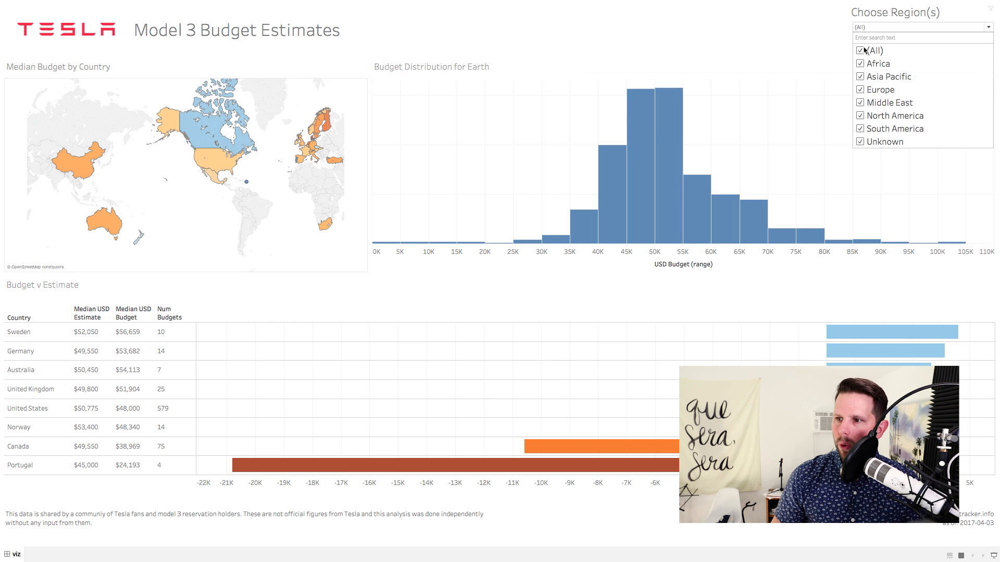
{"action": "left_click", "coordinate": [861, 116]}
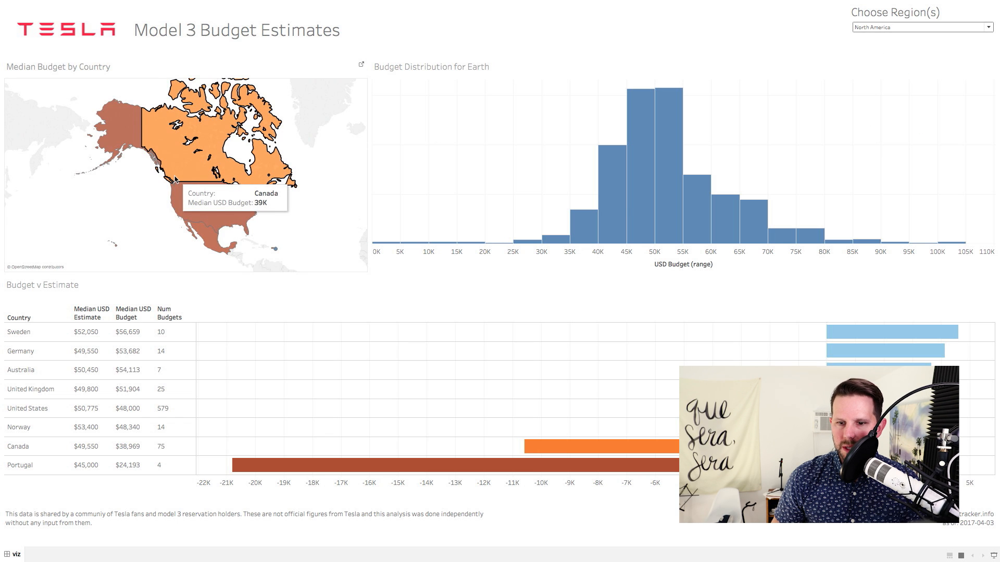
{"action": "mouse_move", "coordinate": [204, 172]}
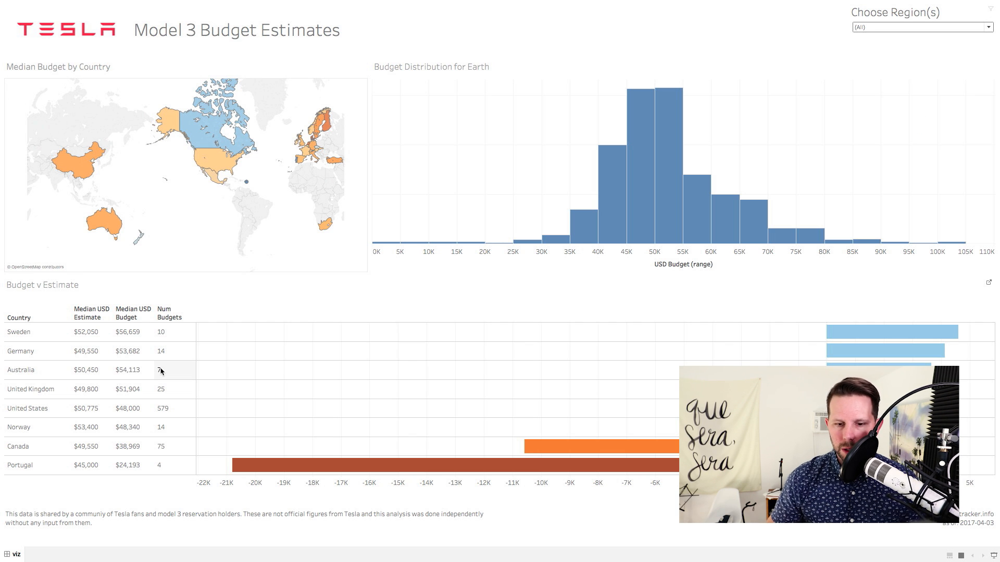
{"action": "left_click", "coordinate": [27, 409]}
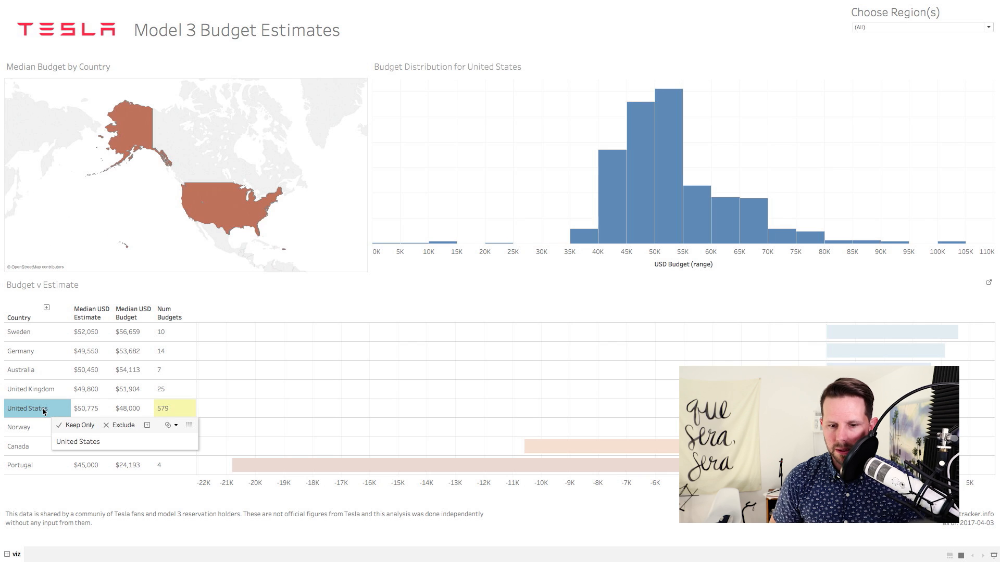